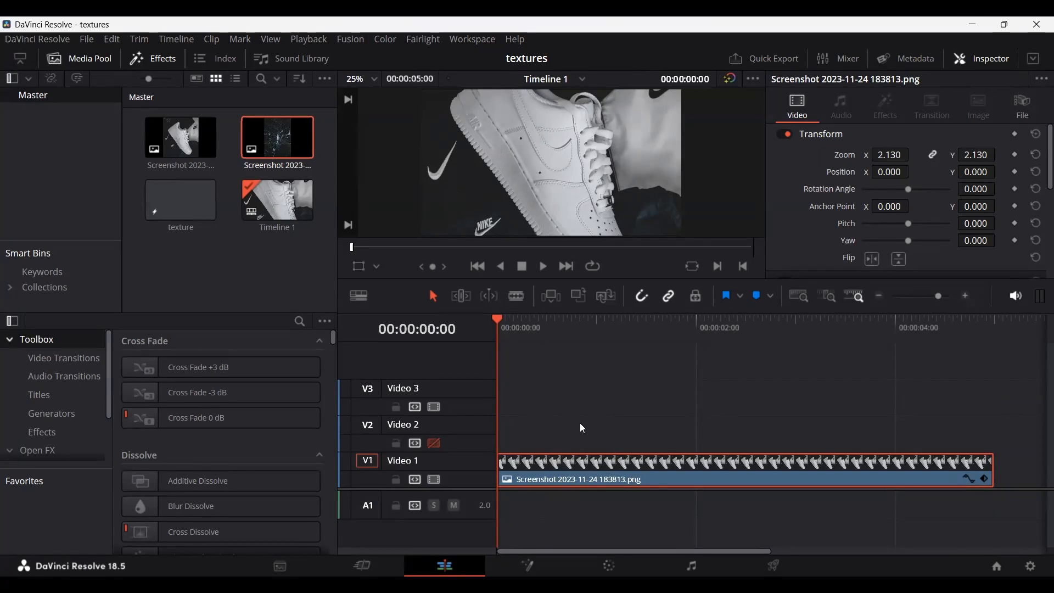
mouse_move(563, 442)
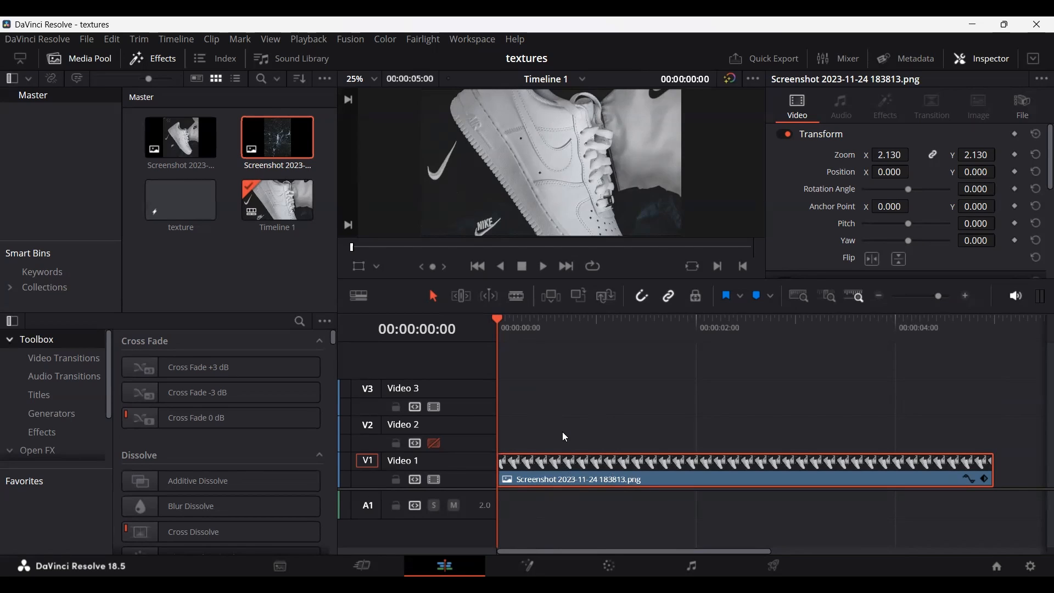
mouse_move(580, 412)
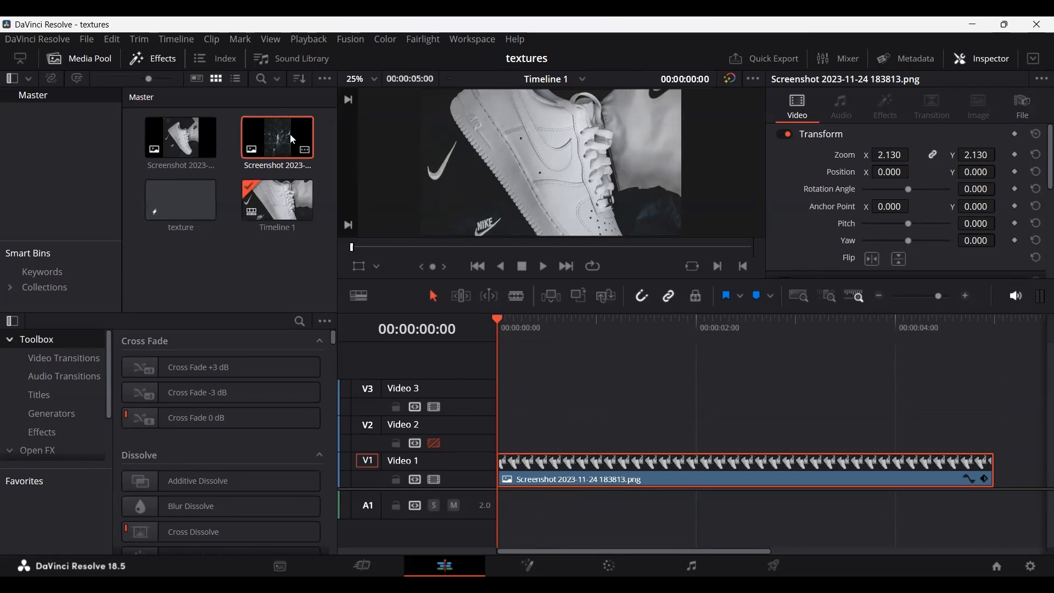
Load the cracked texture screenshot from the Media Pool into the source viewer.
double_click(277, 138)
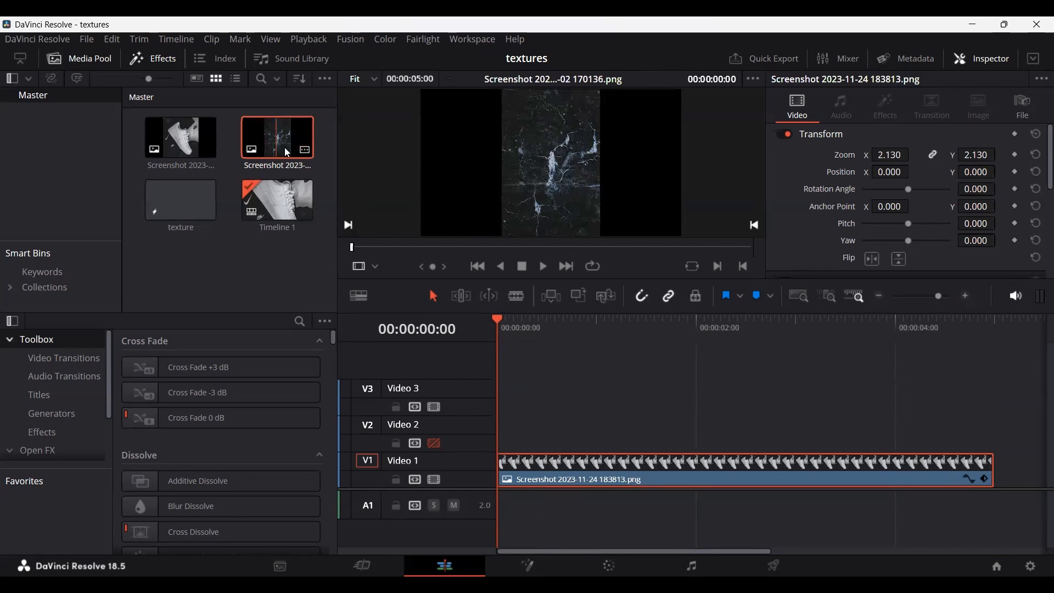
Append the texture clip to Video 2 above the sneaker and enable that video track.
left_click(434, 443)
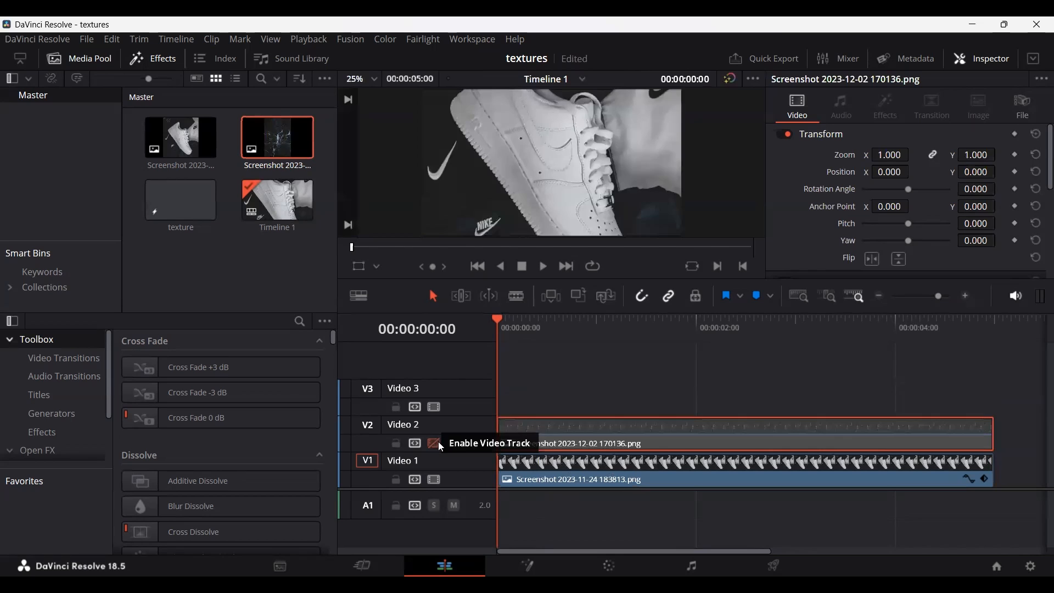
left_click(434, 443)
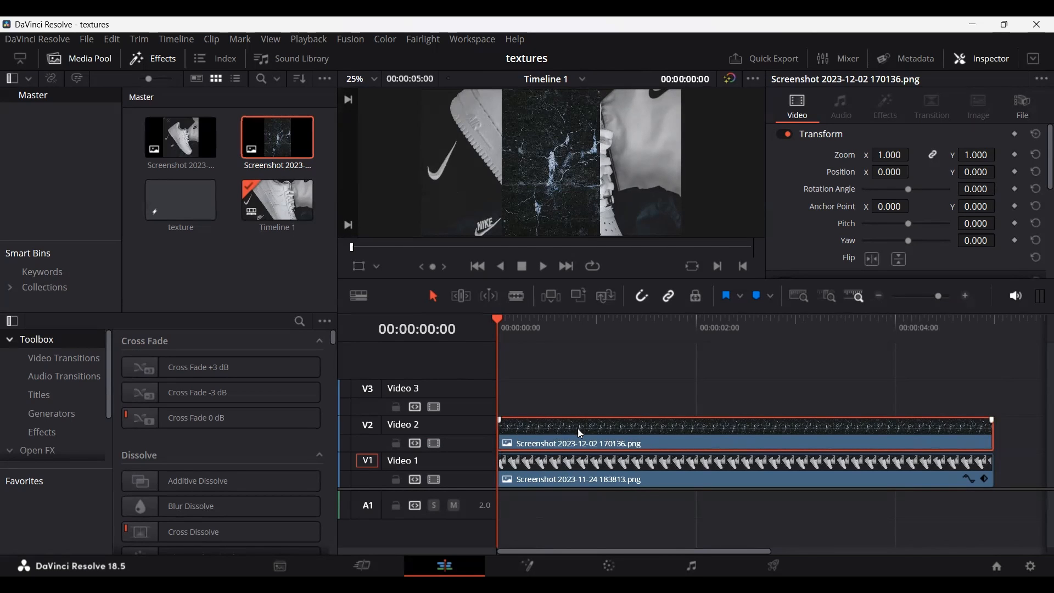
mouse_move(536, 436)
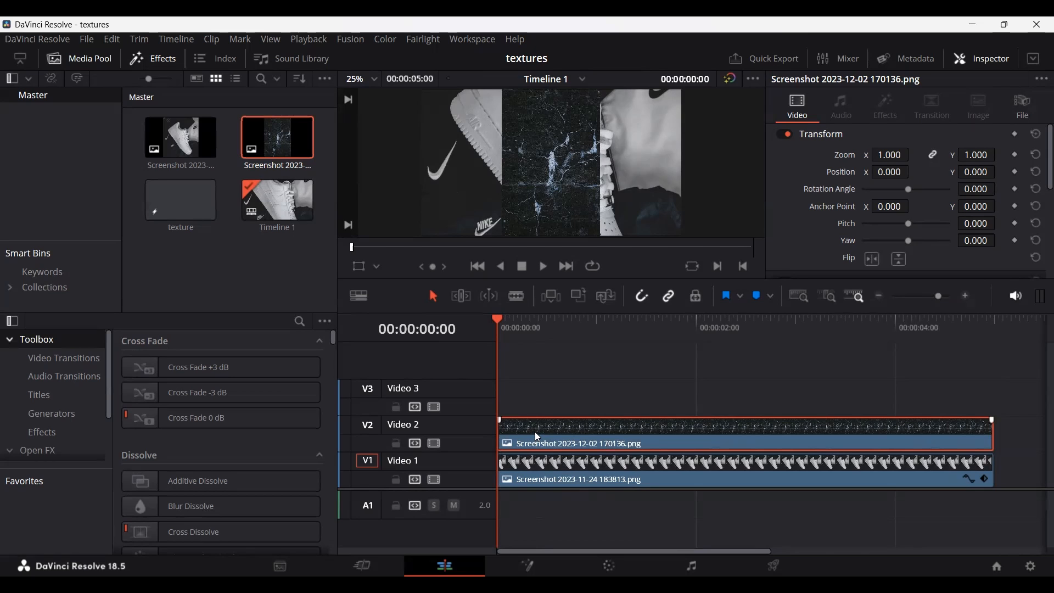
right_click(535, 434)
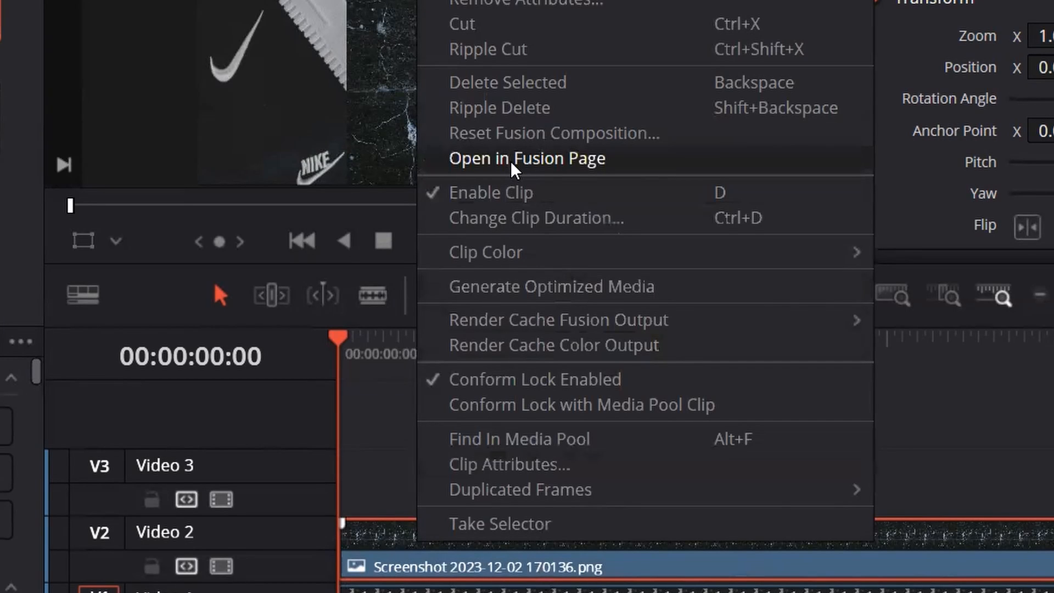
Open the texture in the Fusion page and insert Transform1 between MediaIn1 and the output.
left_click(526, 158)
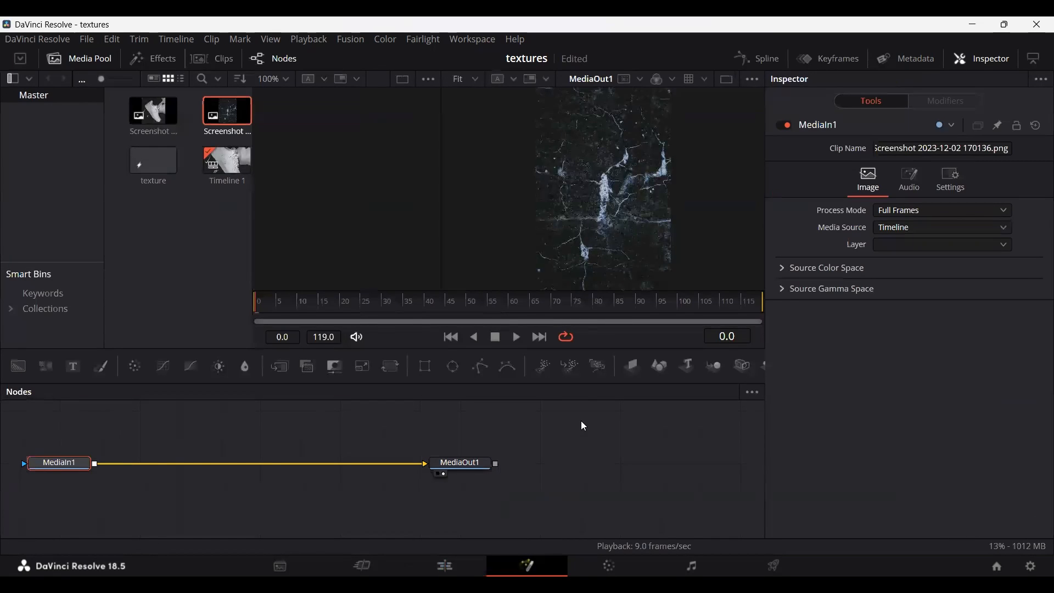
mouse_move(98, 463)
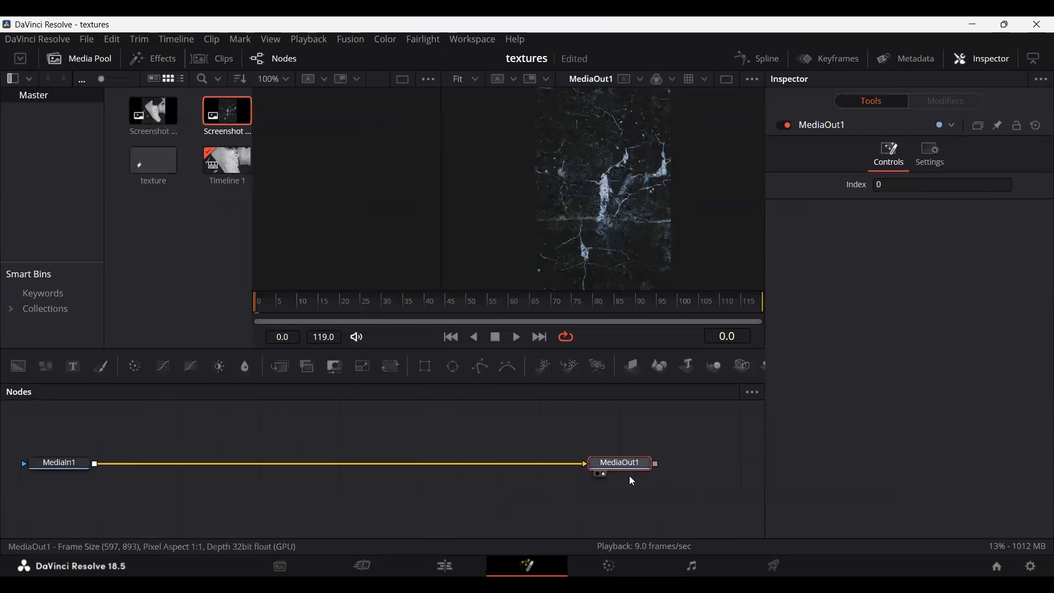
mouse_move(210, 418)
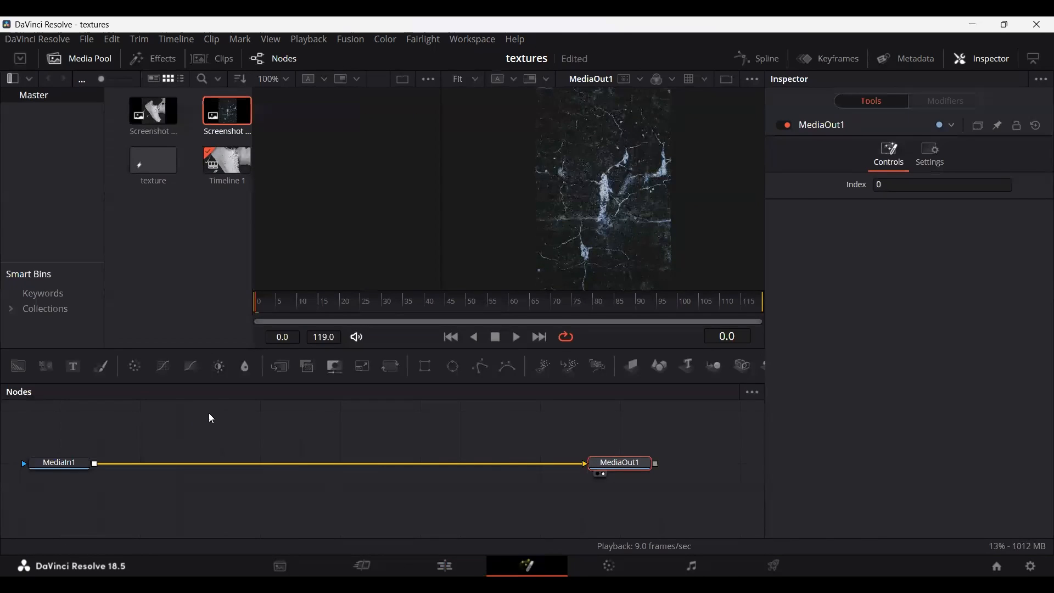
left_click(59, 462)
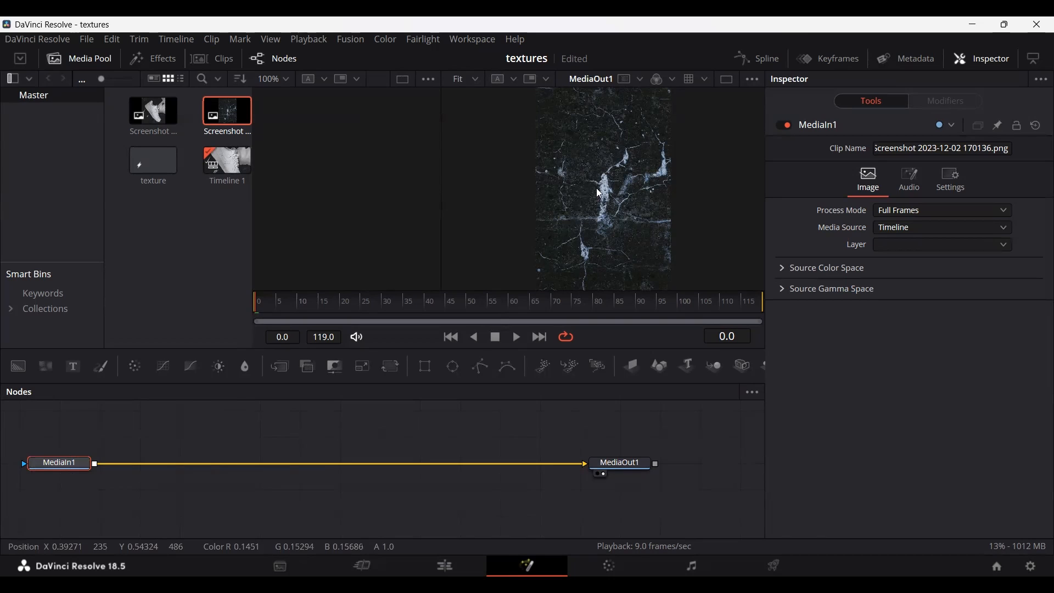
mouse_move(390, 367)
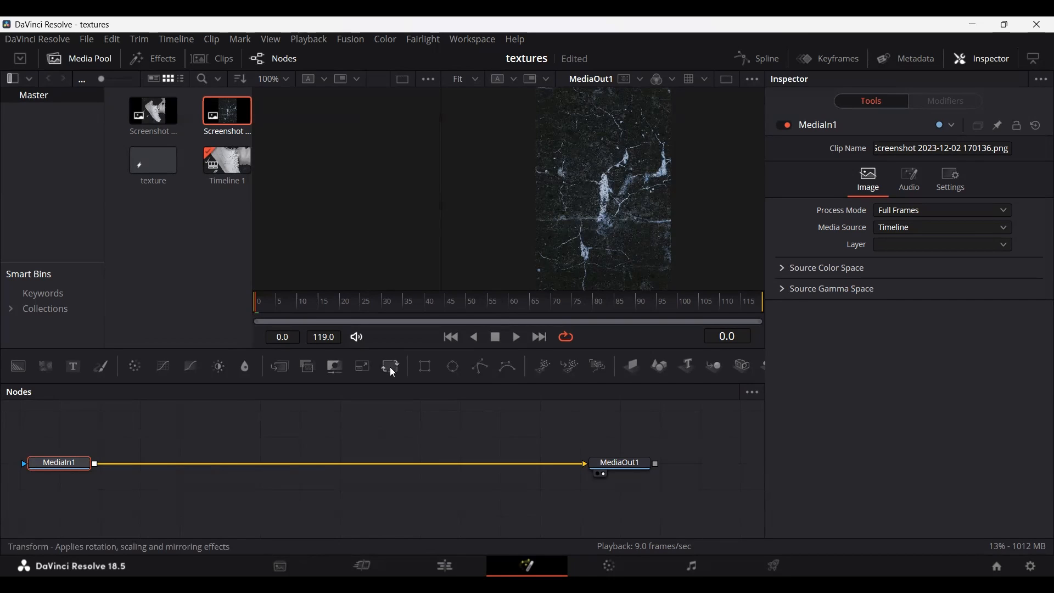
left_click(391, 367)
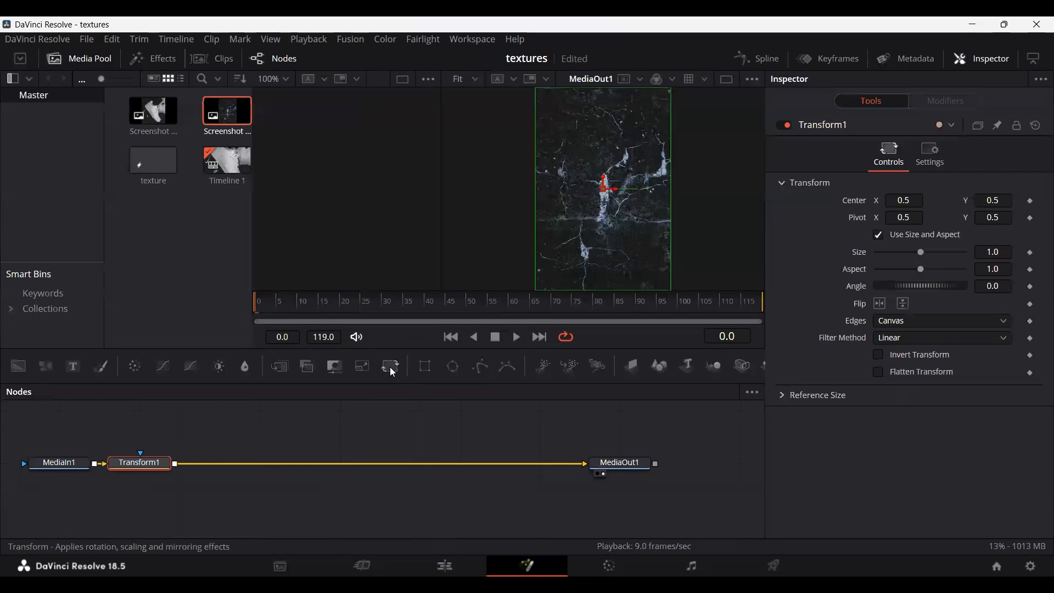
left_click_drag(140, 462, 220, 436)
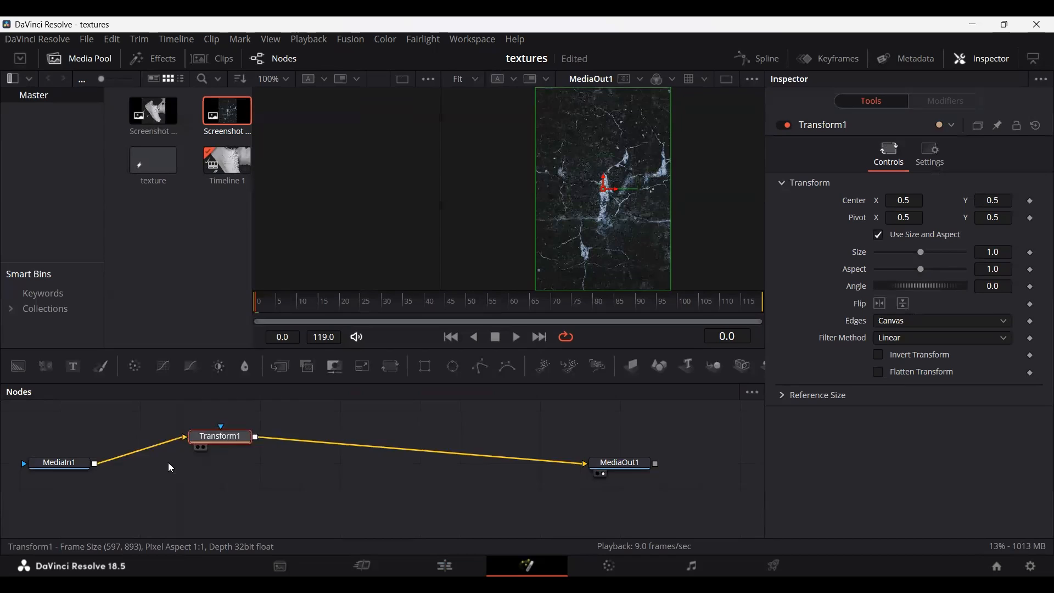
left_click_drag(220, 437, 140, 462)
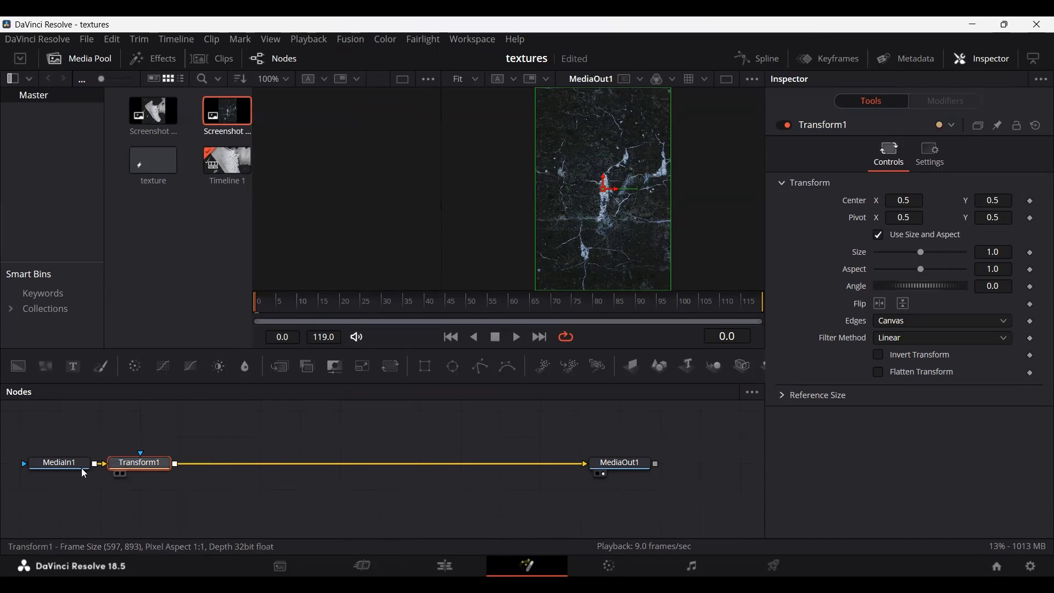
left_click(59, 463)
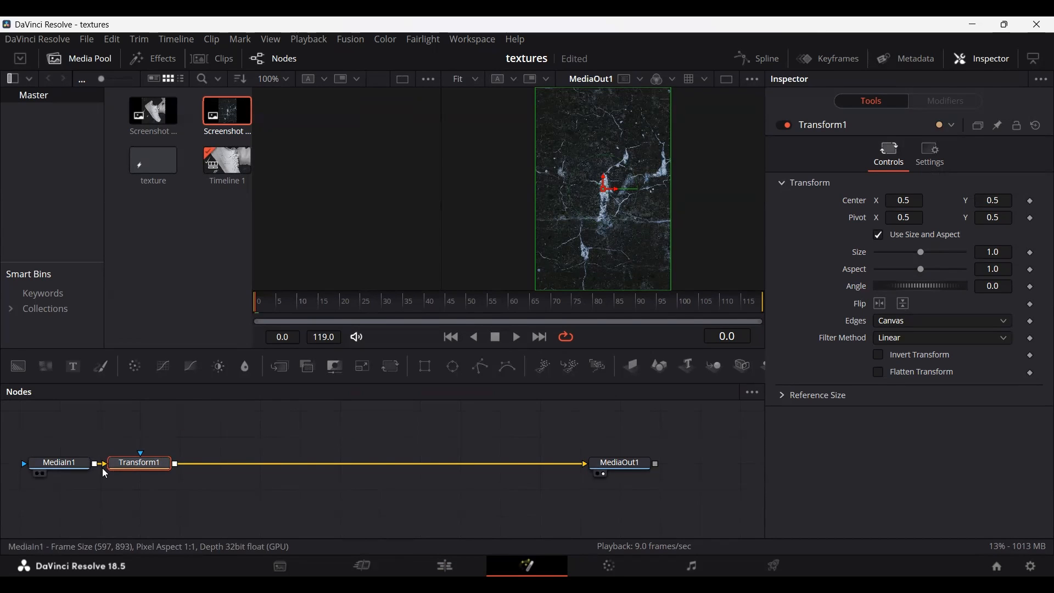
mouse_move(141, 466)
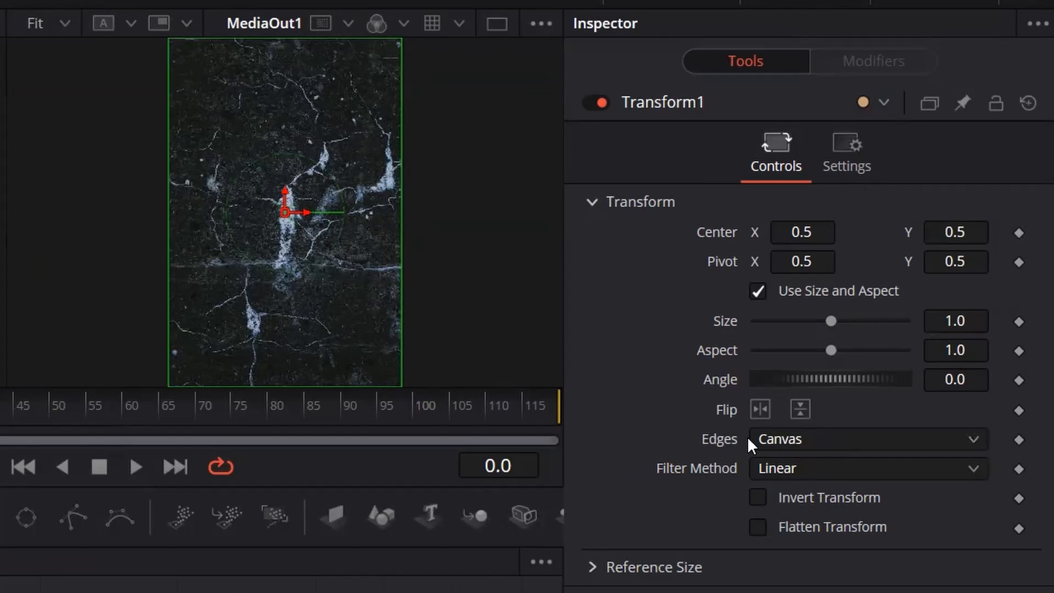
Set Transform1's edges to Mirror and drive its Center with a Shake modifier.
left_click(868, 440)
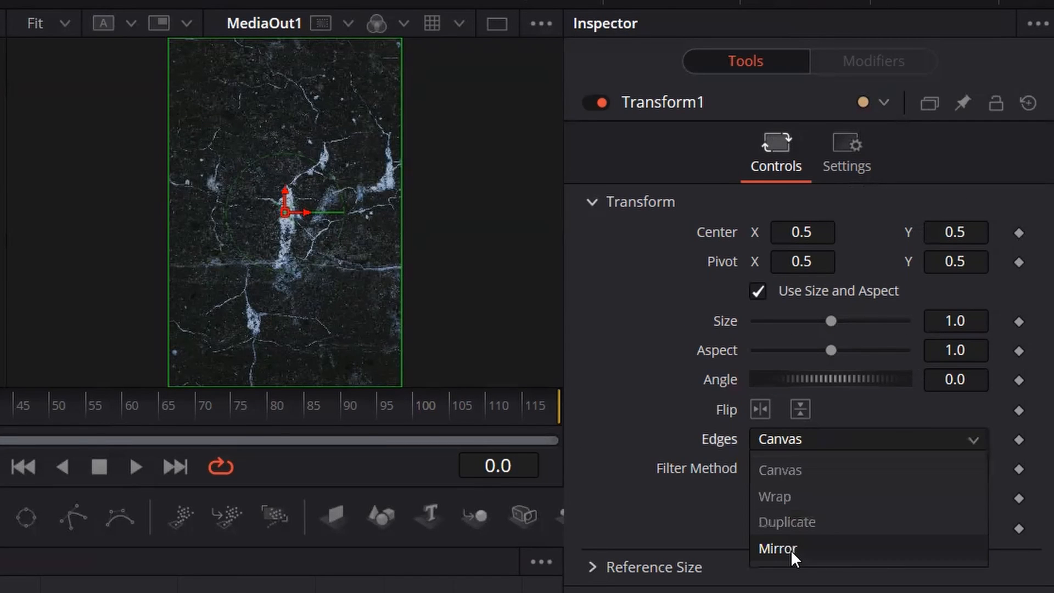
left_click(777, 549)
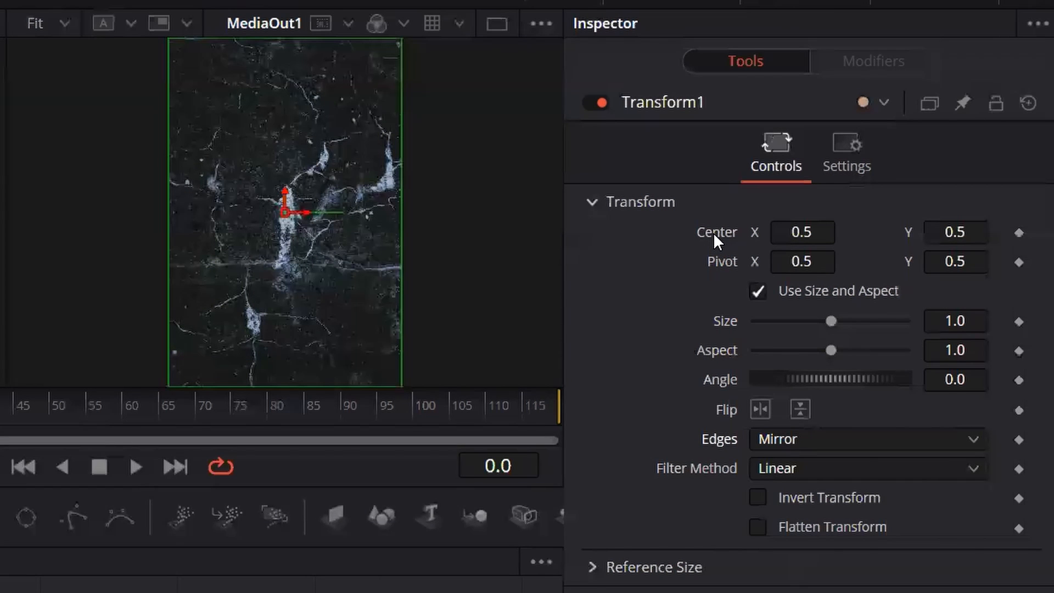
right_click(801, 231)
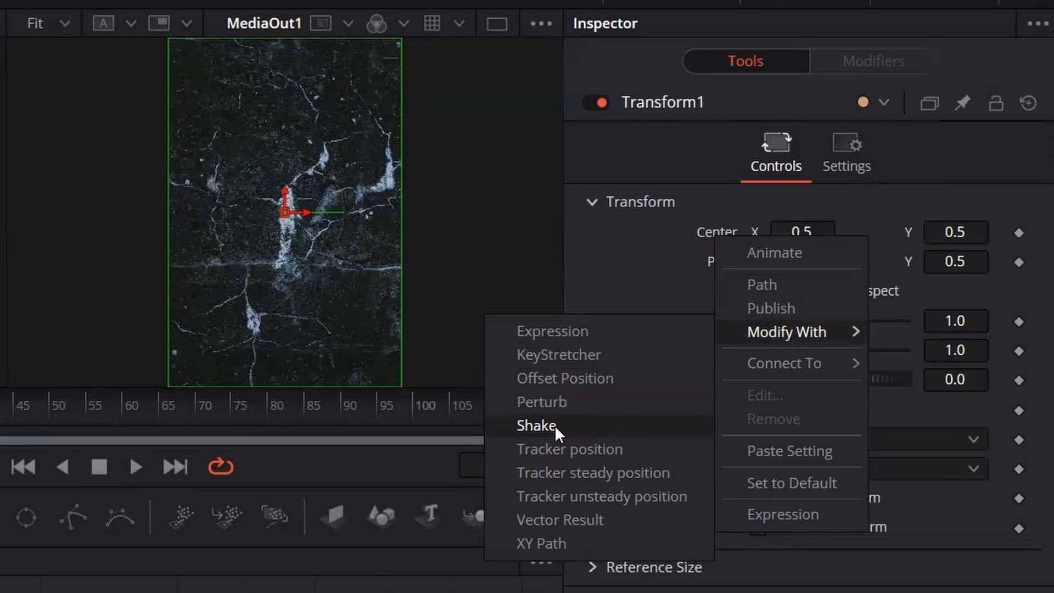
left_click(537, 425)
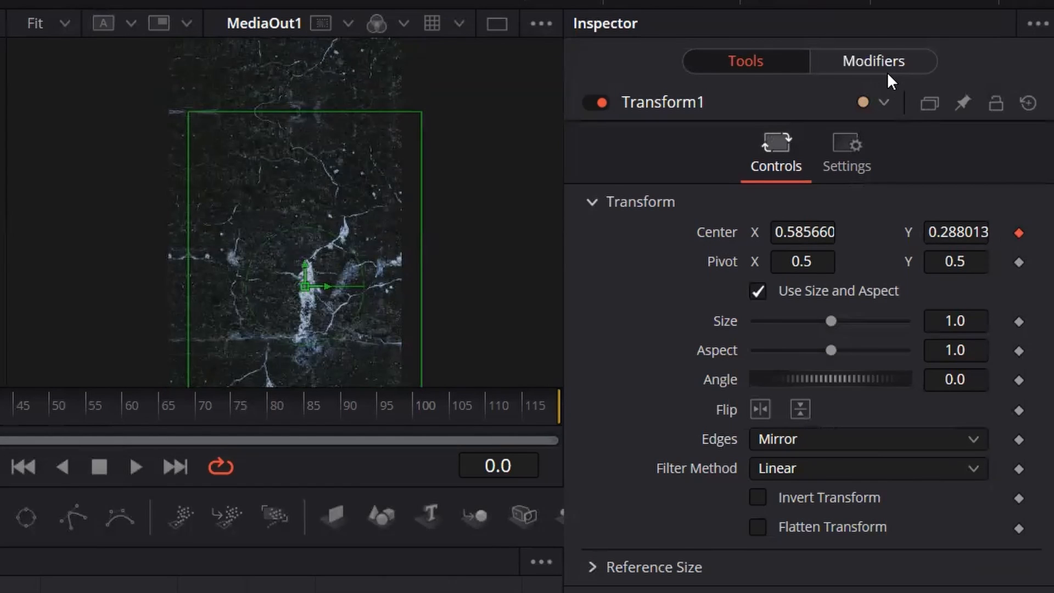
In the Shake modifier settings, keep Minimum 0 and set Maximum to 360.
left_click(875, 60)
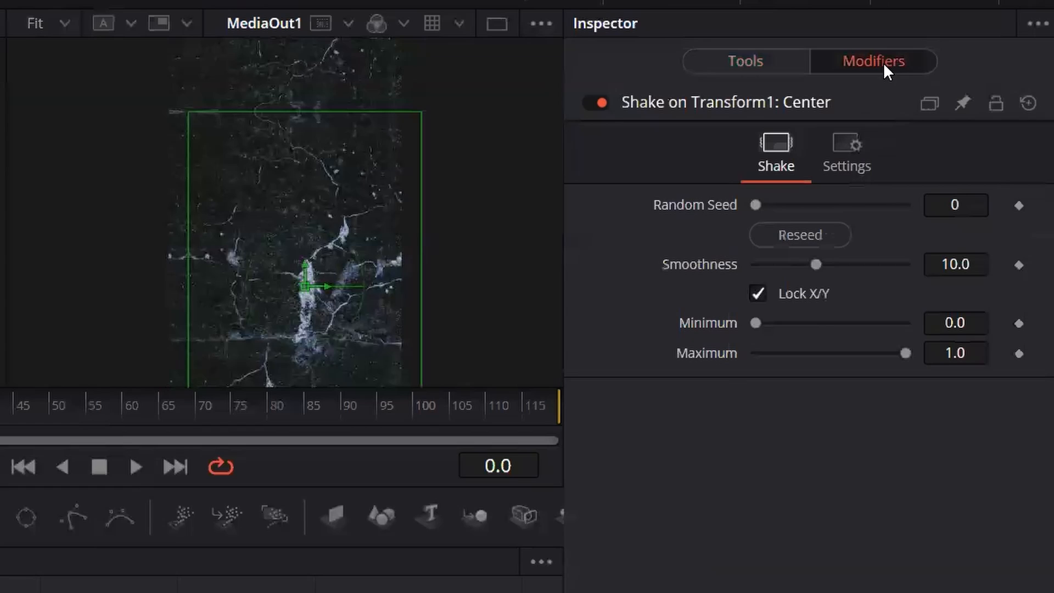
left_click(955, 265)
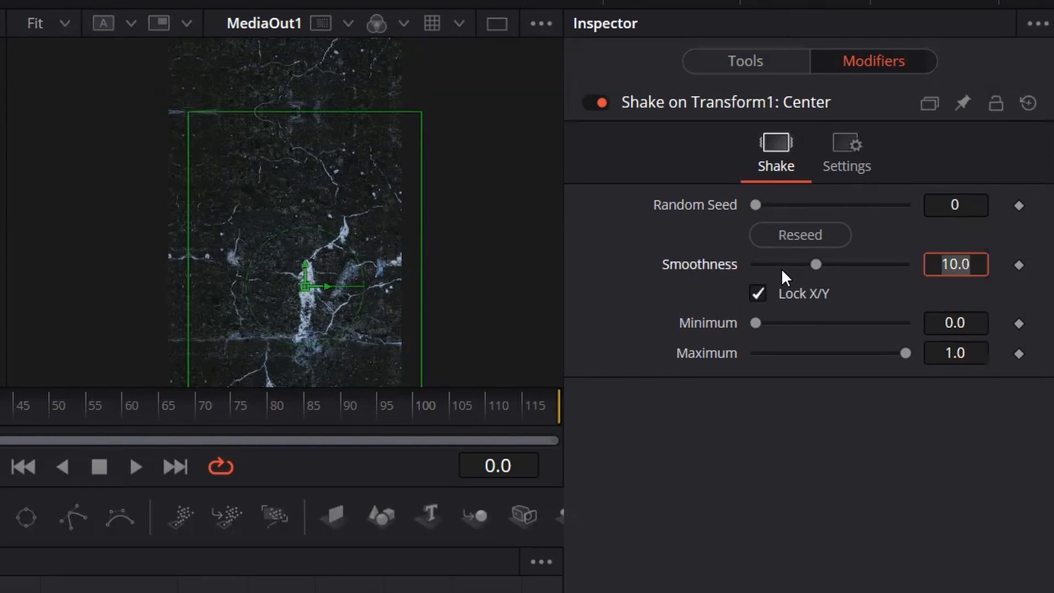
left_click_drag(817, 265, 780, 264)
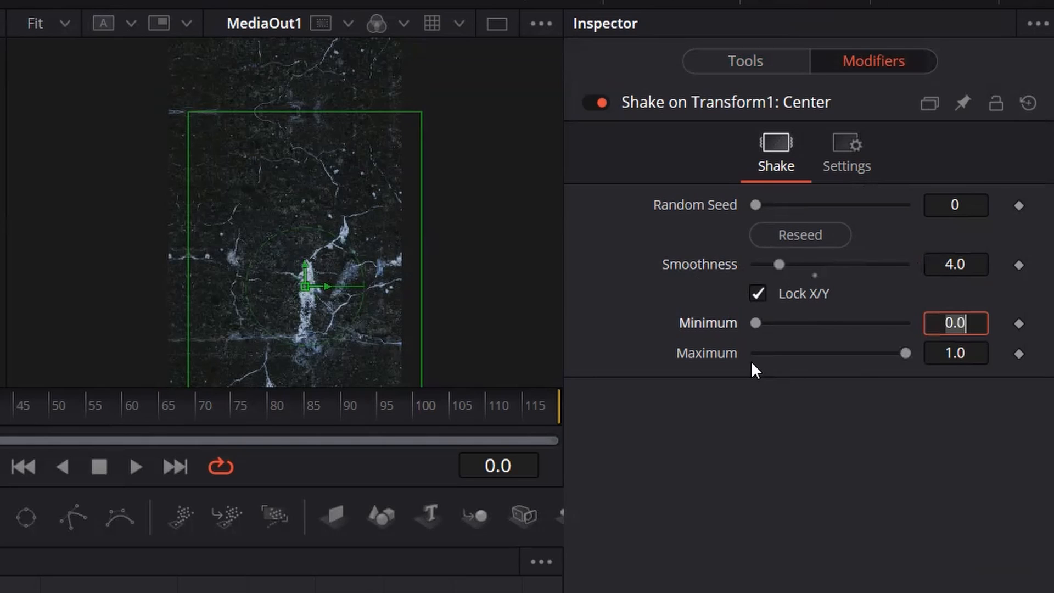
type("360")
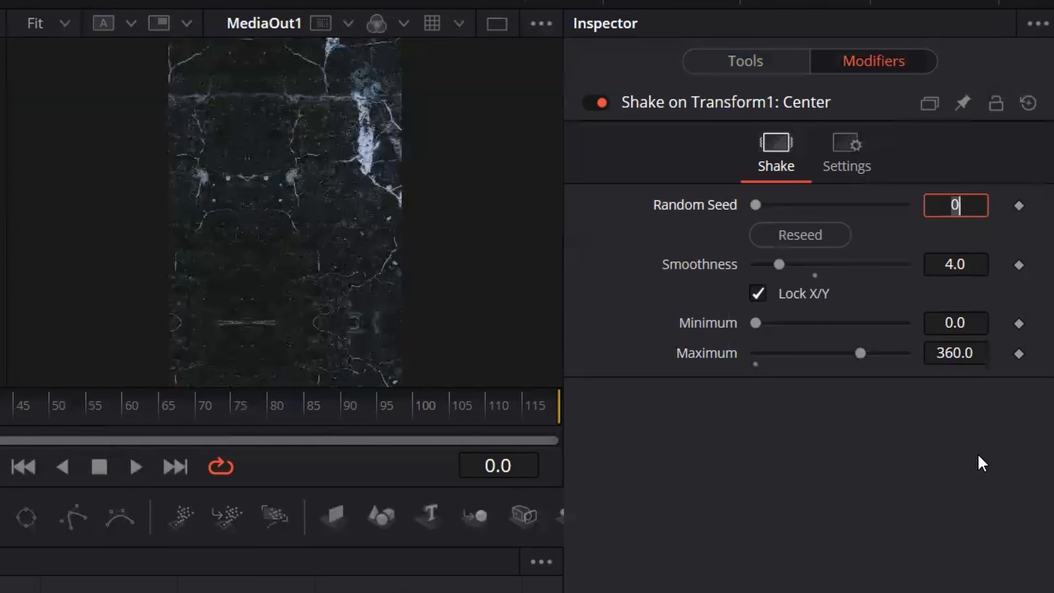
Add a Shake modifier to Transform1's Angle with Maximum 360.0.
left_click(745, 60)
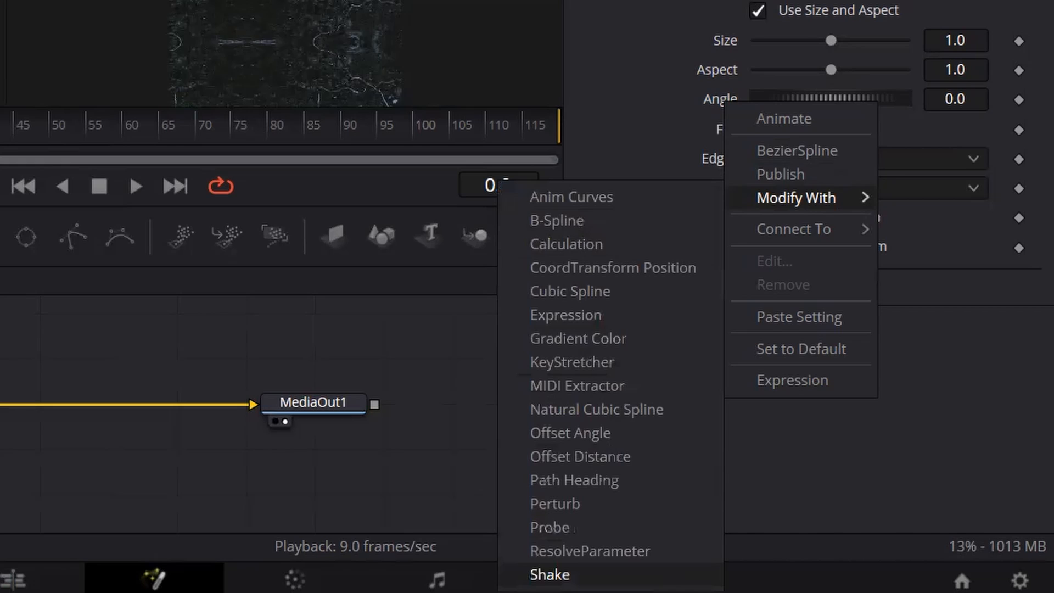
left_click(549, 574)
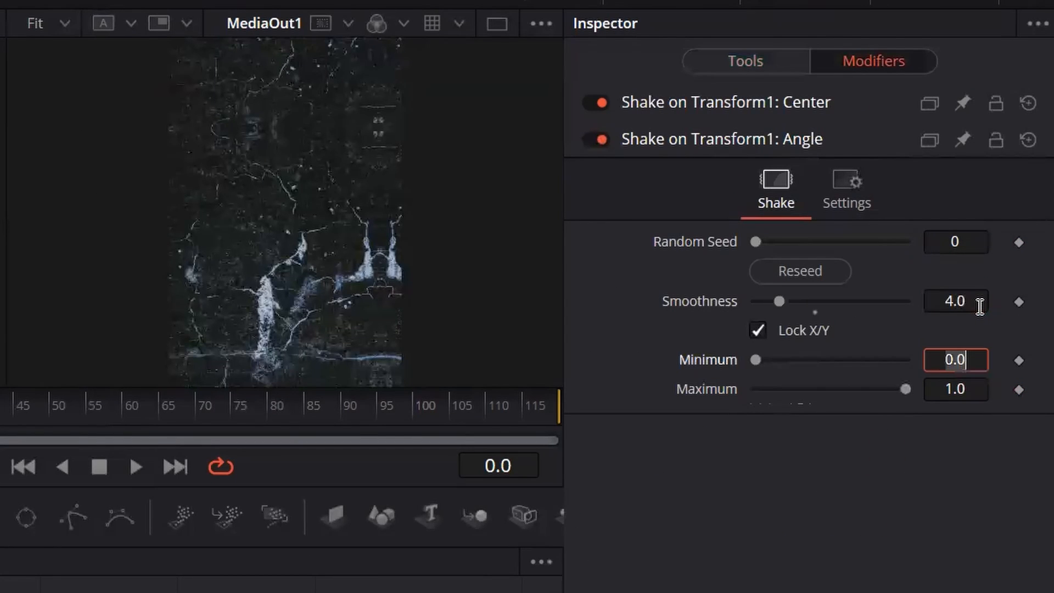
left_click(956, 389)
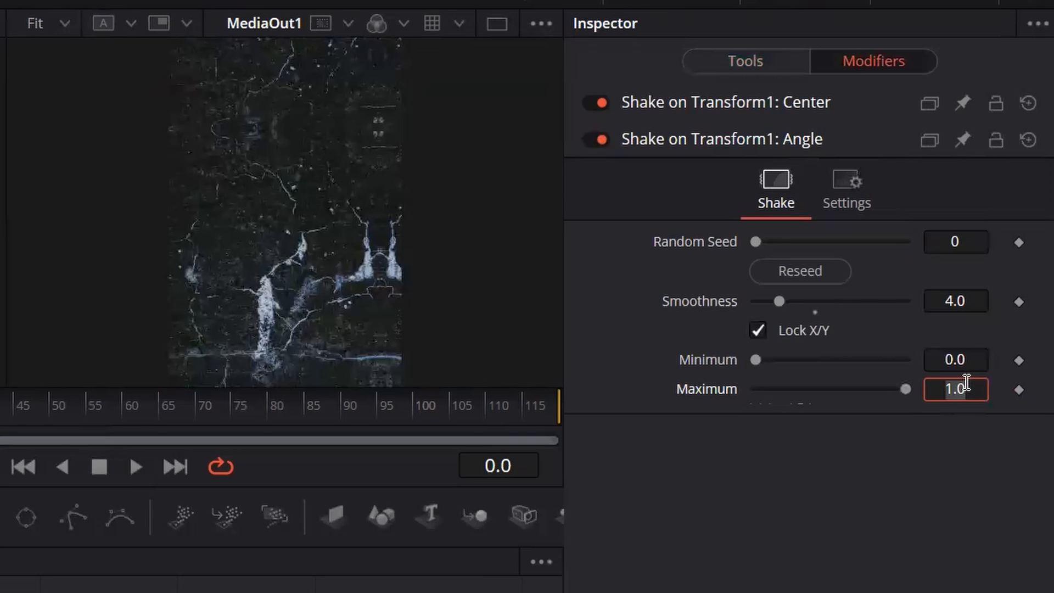
type("360.0")
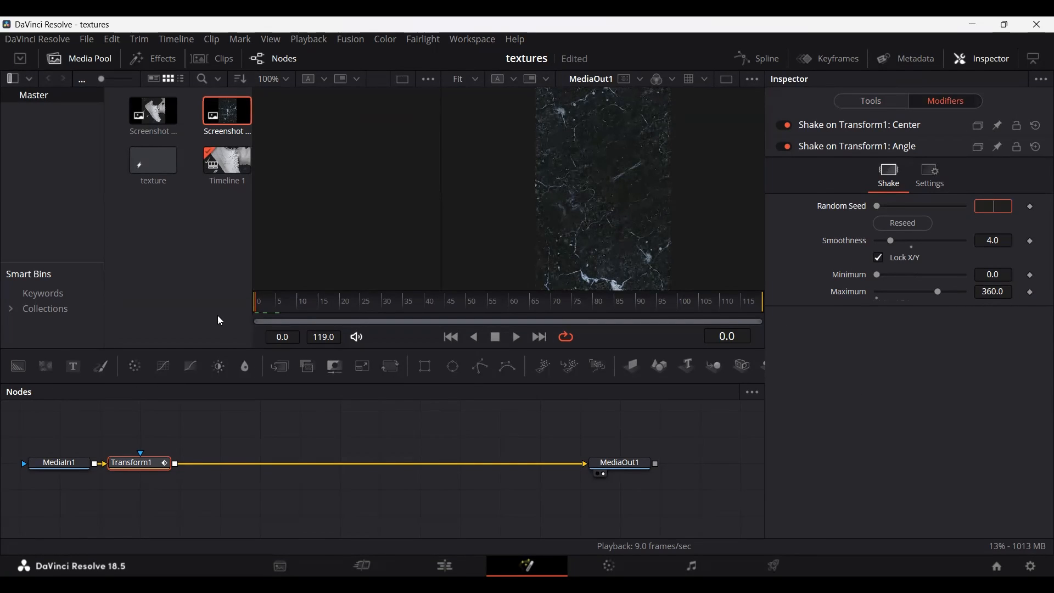
Play back the Fusion comp to preview the texture's jitter, then stop playback.
left_click(870, 101)
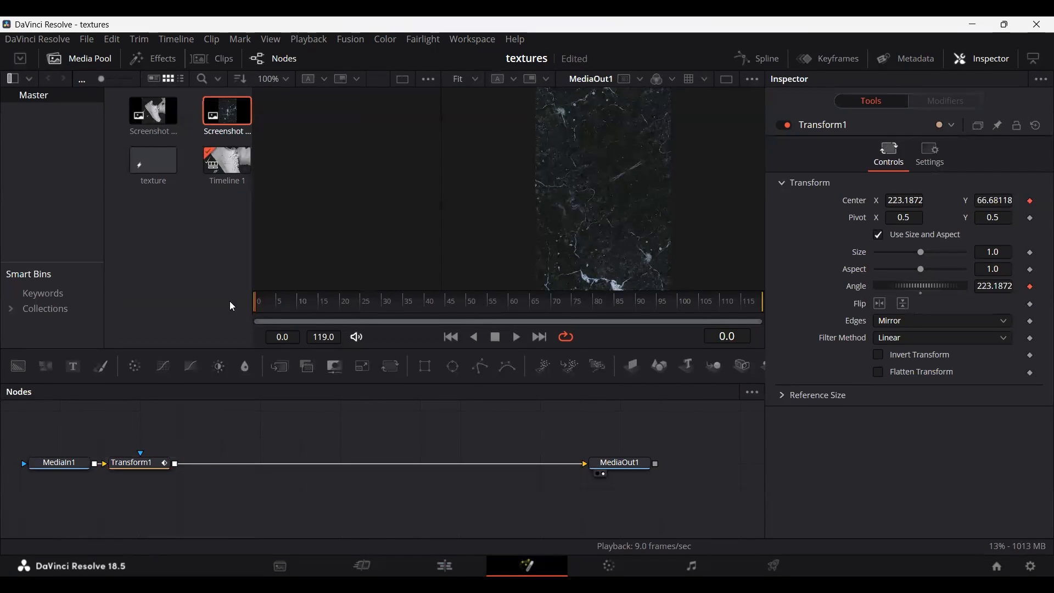
left_click(516, 336)
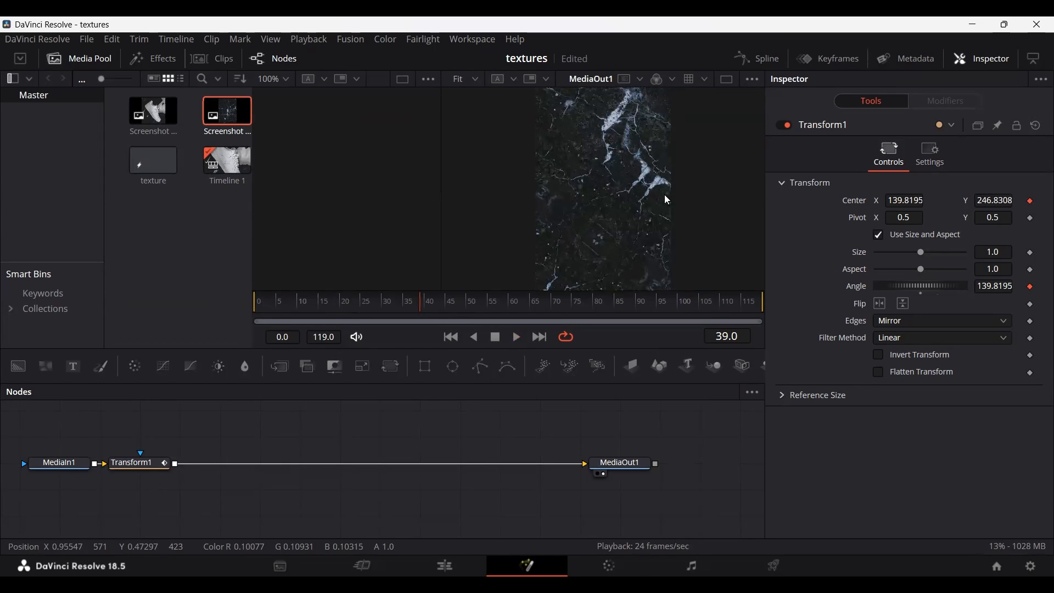
left_click(134, 462)
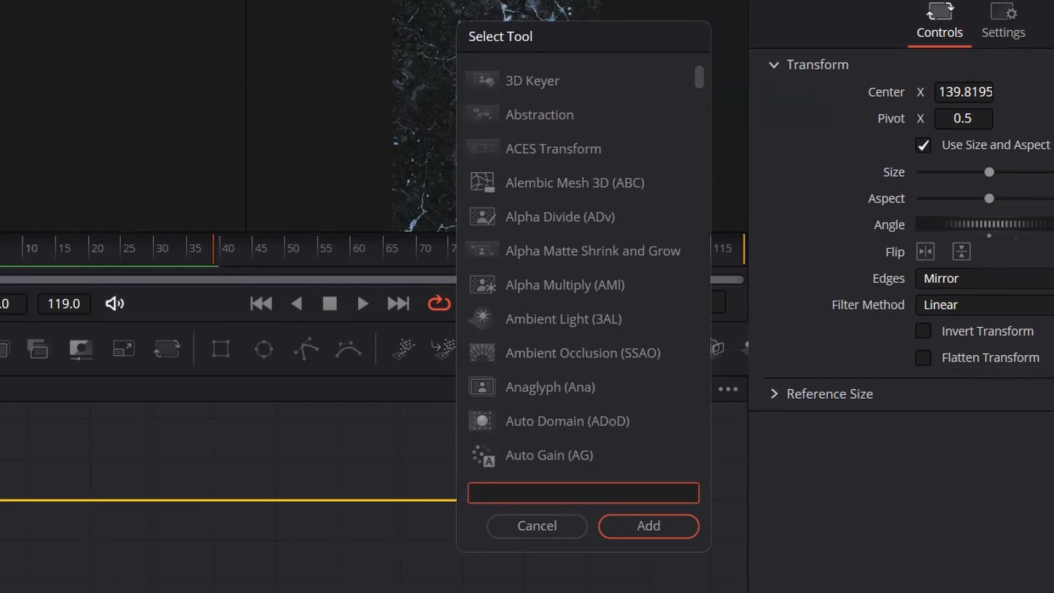
Insert a Stop Motion node after Transform1 with Frame Repeat 10 and rewind to the start.
type("stop")
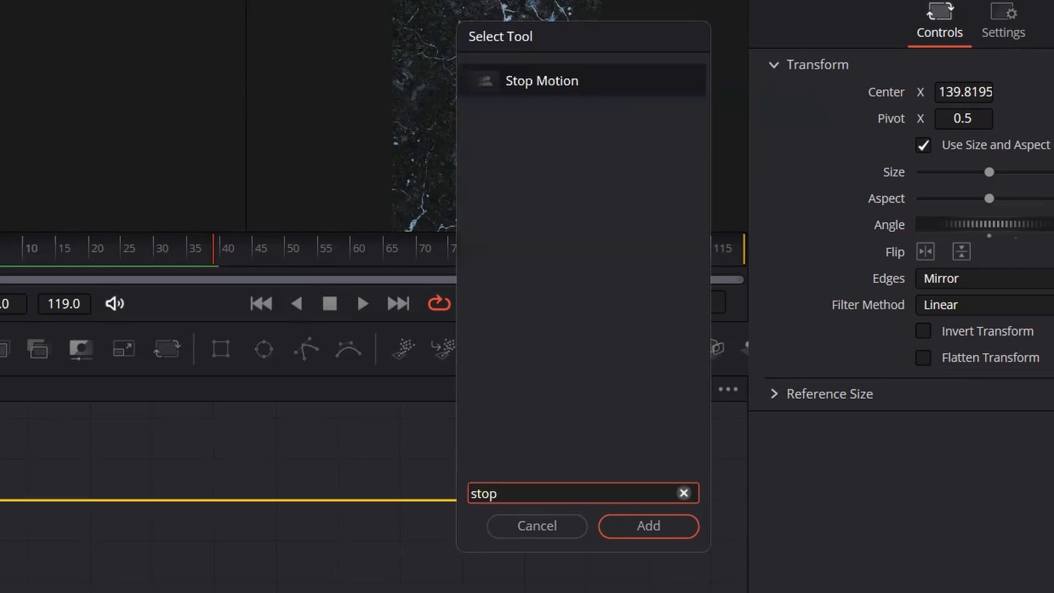
left_click(648, 526)
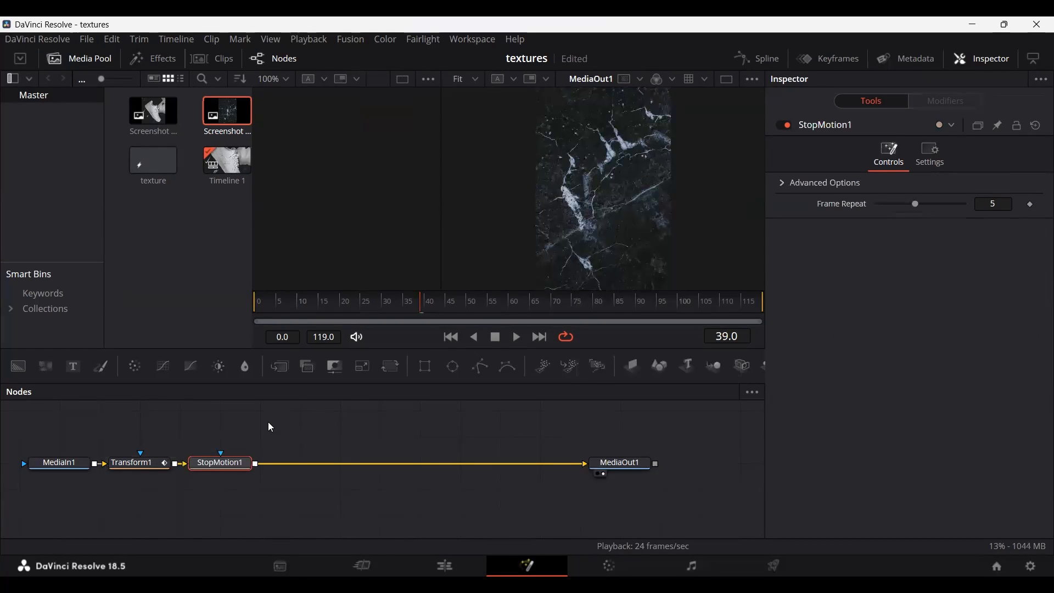
left_click_drag(220, 462, 259, 436)
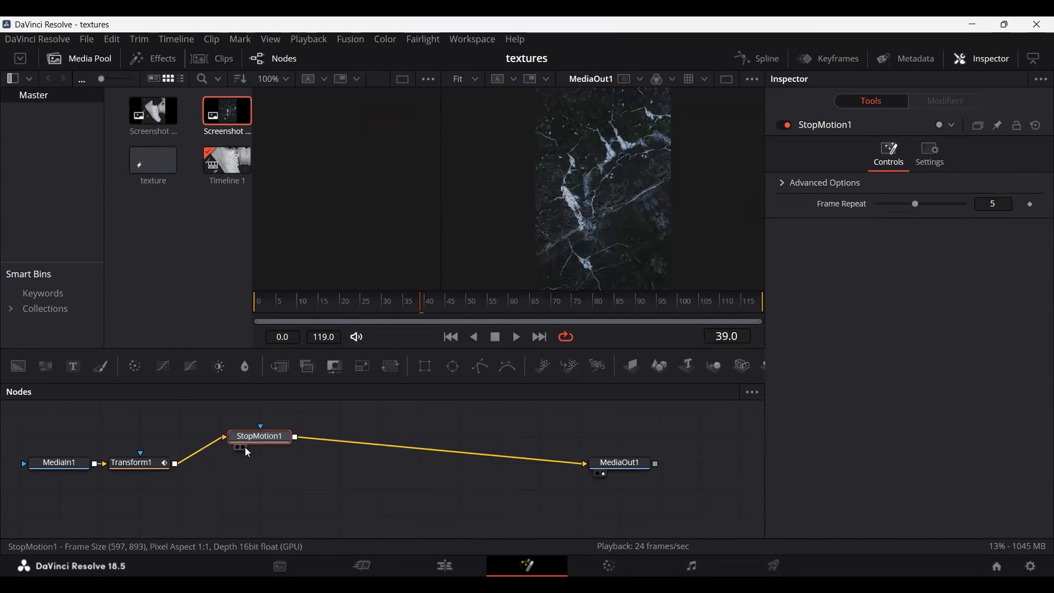
left_click_drag(259, 436, 220, 462)
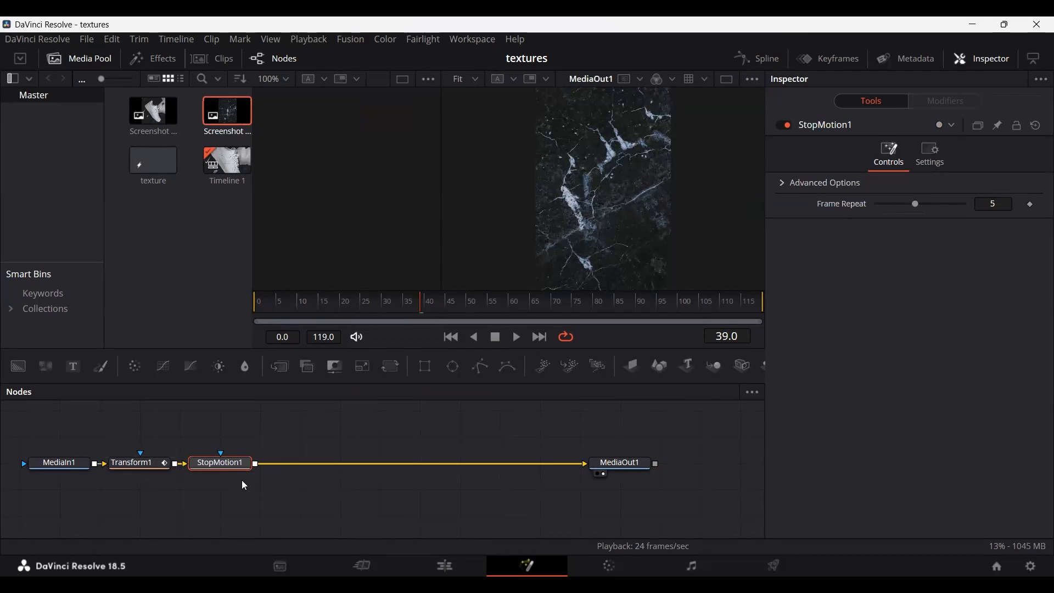
left_click(993, 204)
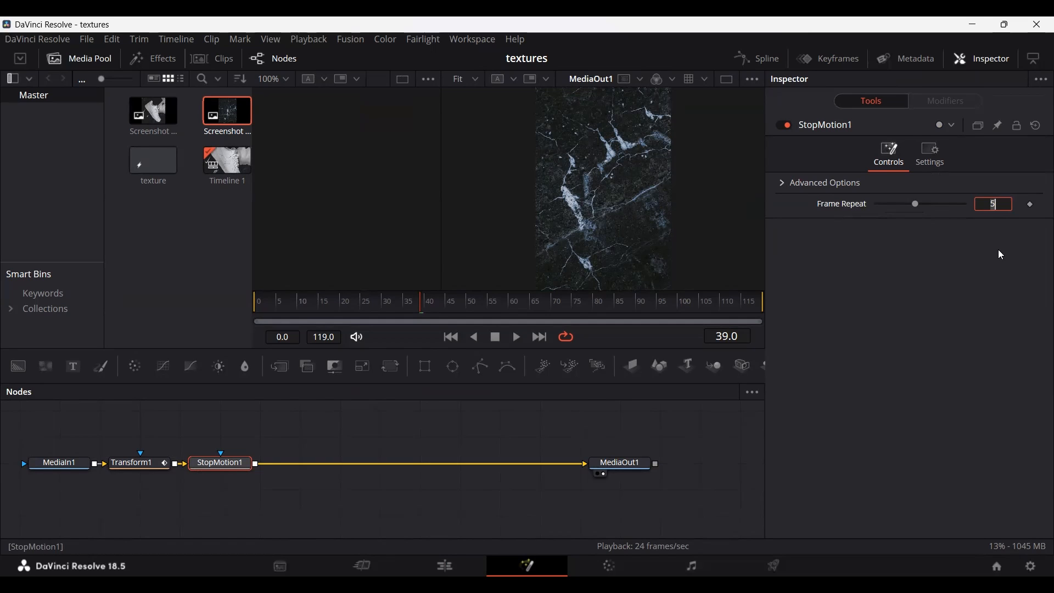
left_click_drag(915, 204, 966, 204)
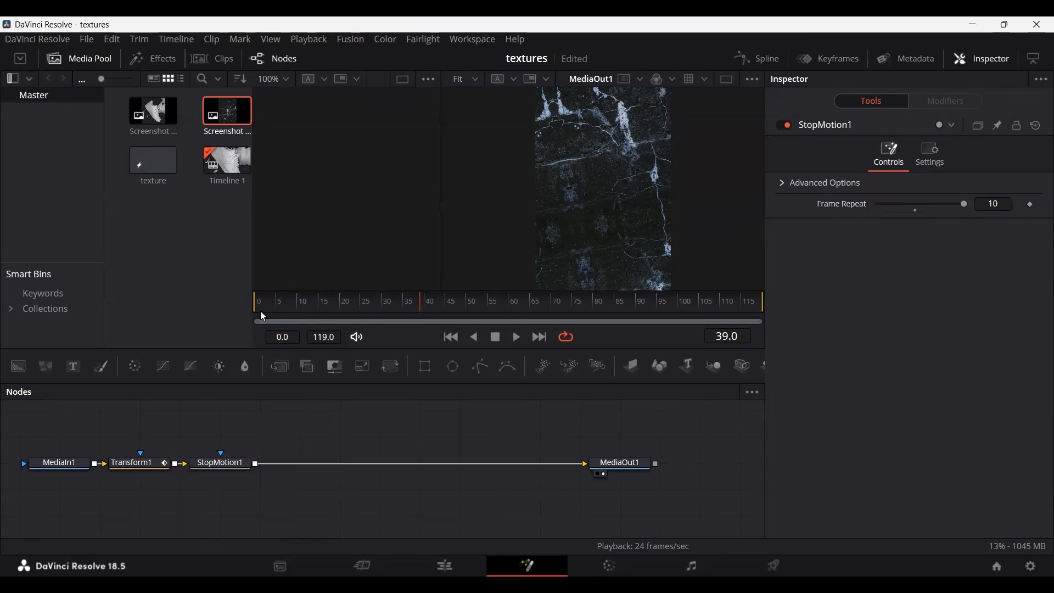
left_click(515, 337)
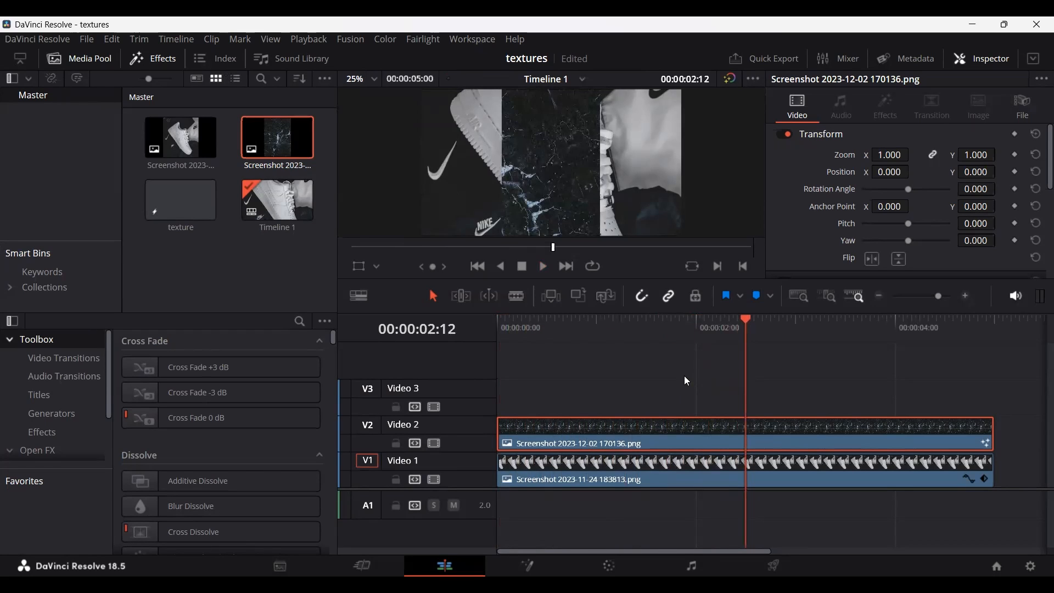
mouse_move(633, 184)
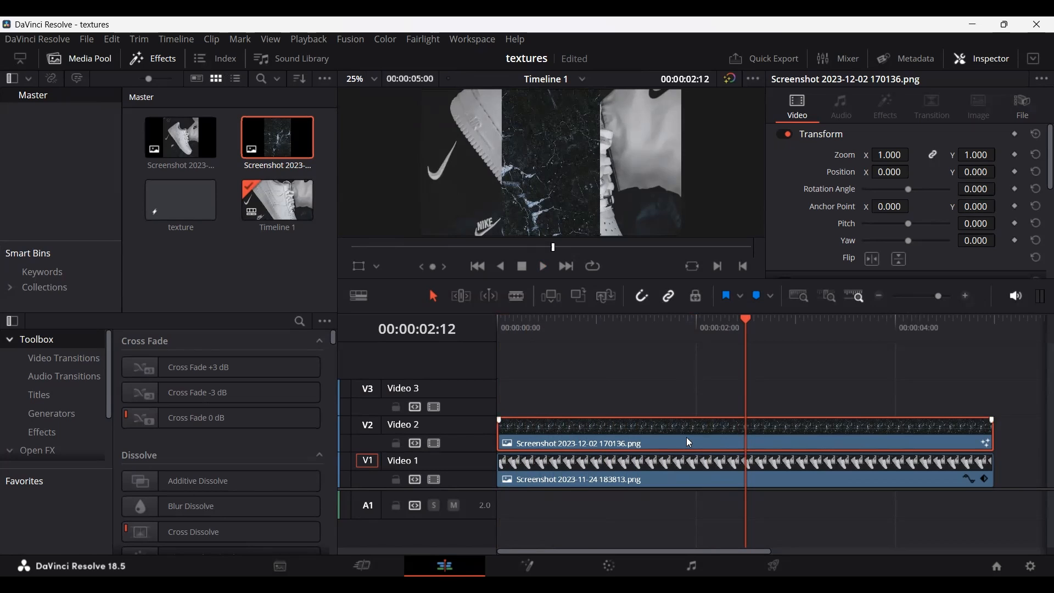
mouse_move(693, 437)
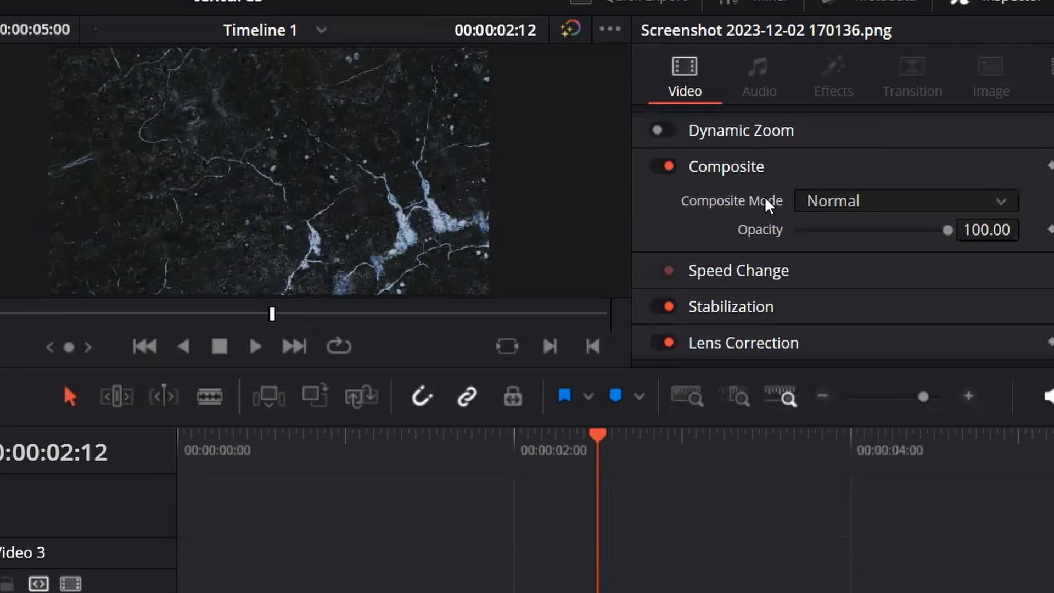
mouse_move(867, 209)
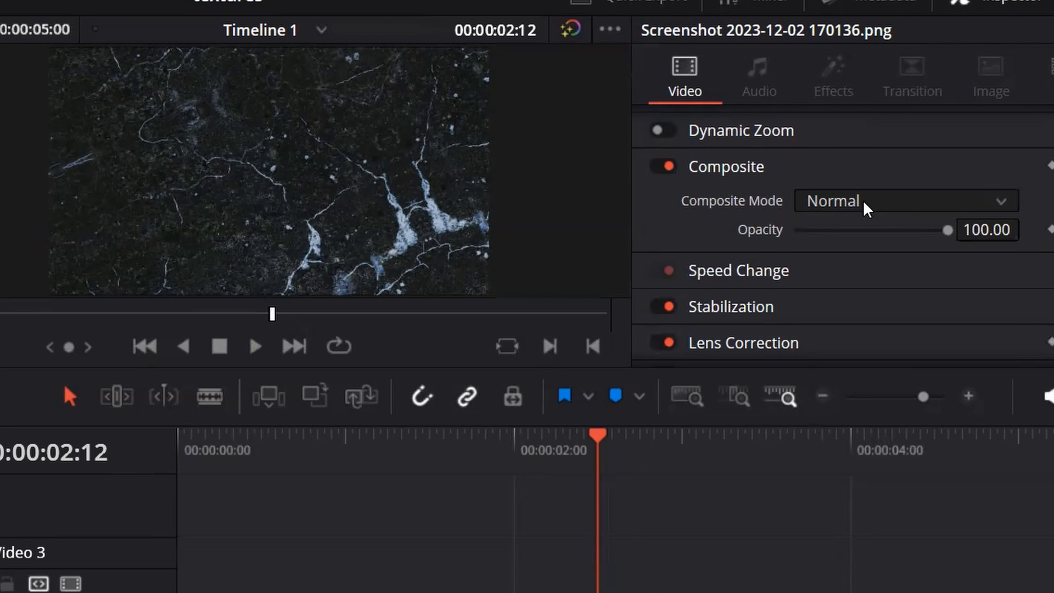
Set the texture clip's Composite Mode to Add at 30% opacity and play back the timeline.
left_click(904, 200)
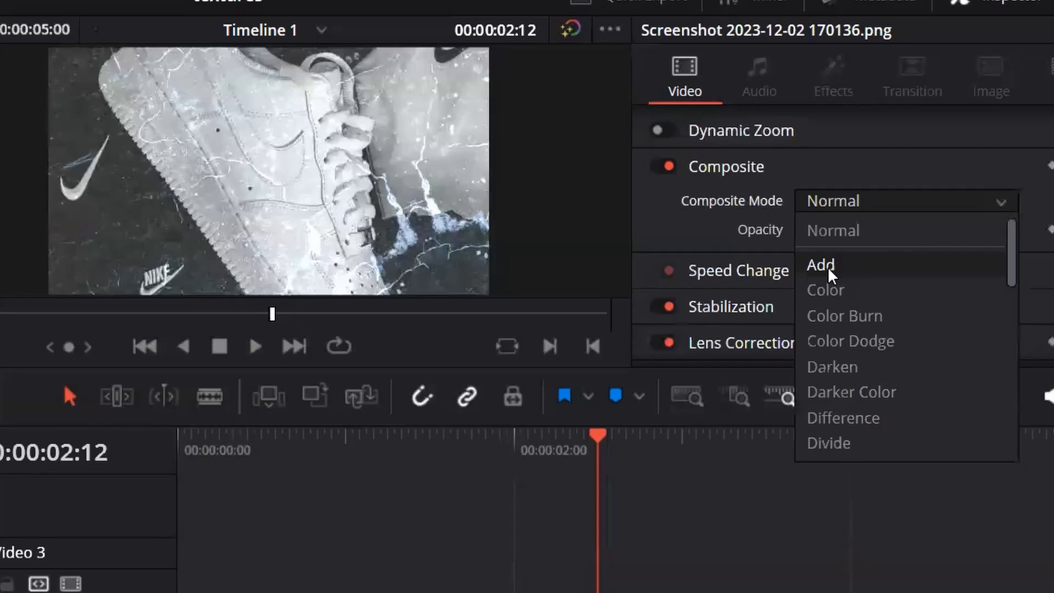
left_click(819, 265)
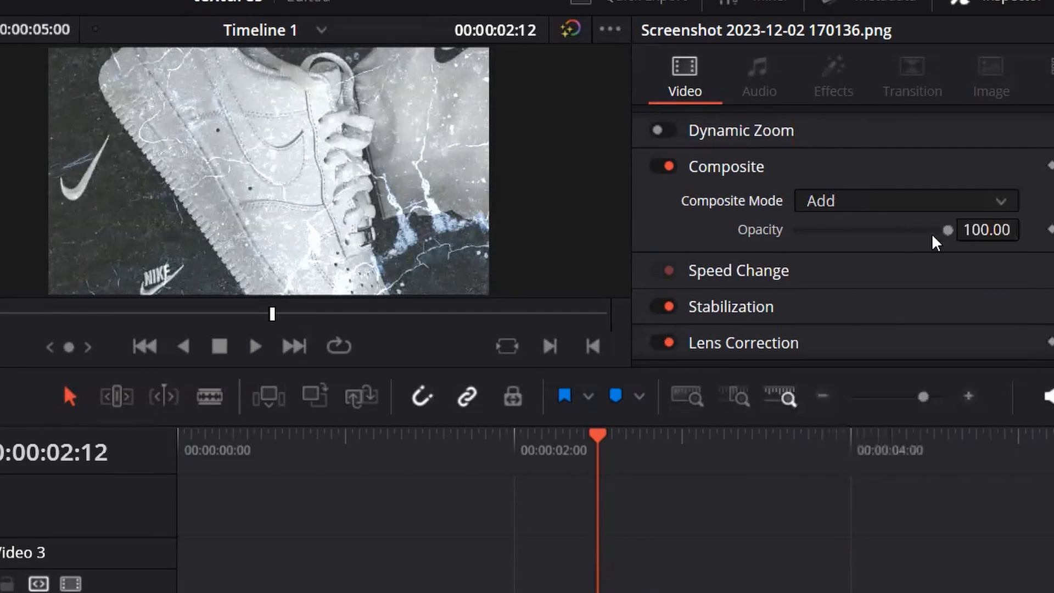
left_click(988, 230)
type("30")
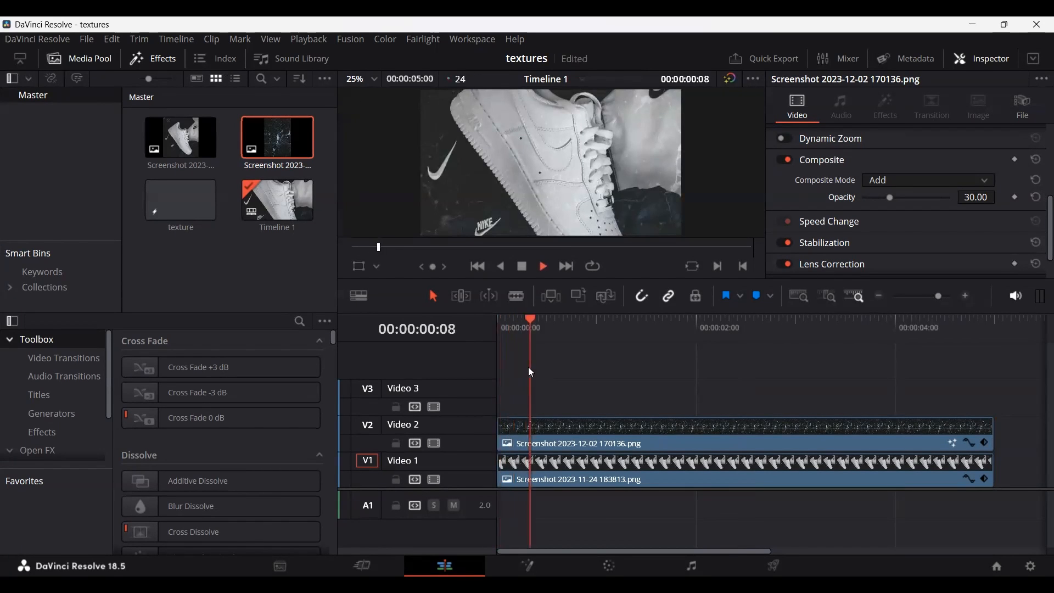
left_click(729, 327)
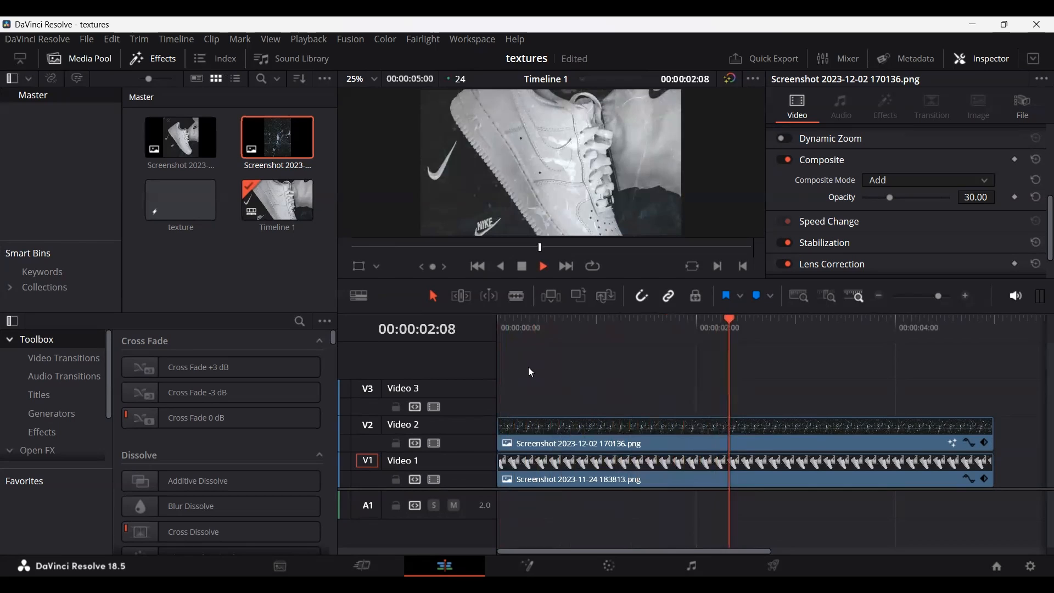